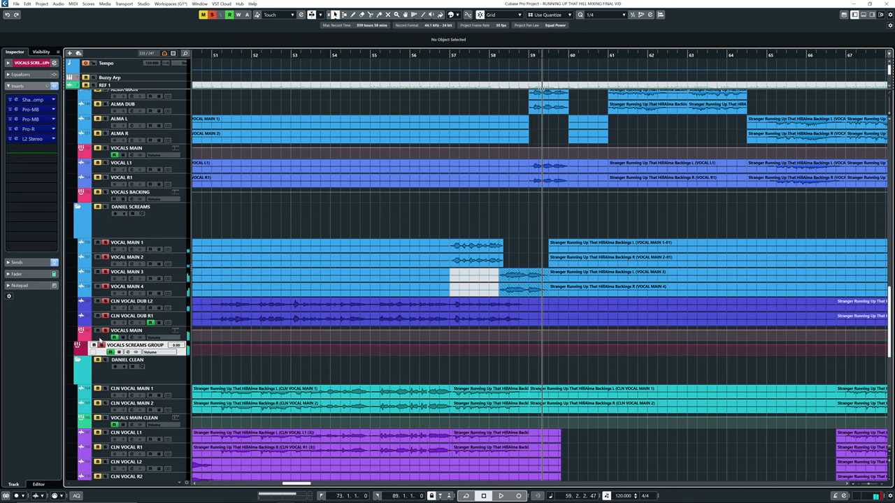
- Scroll the Project window to the later song section showing the CLN VOCAL and backing tracks
{"action": "left_click", "coordinate": [133, 242]}
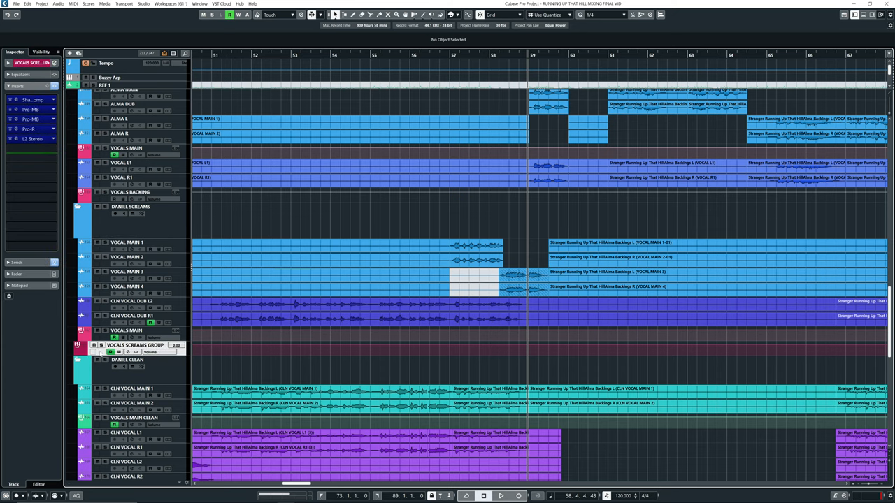
{"action": "left_click", "coordinate": [31, 98]}
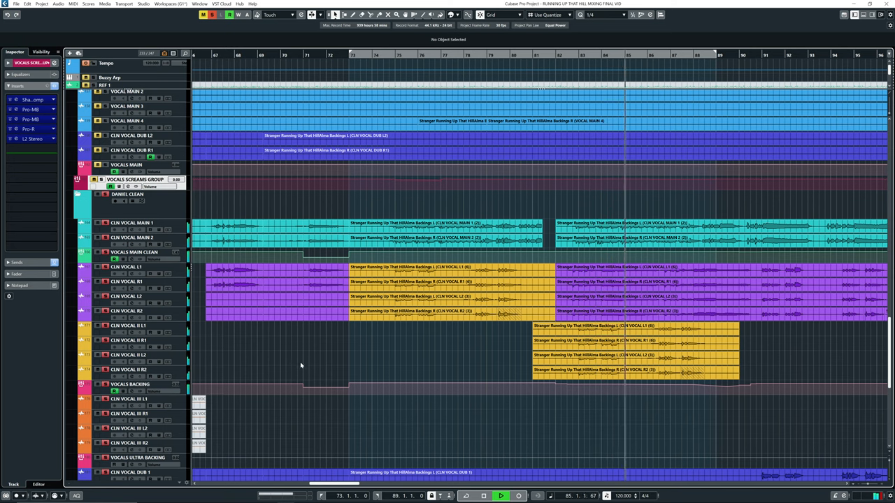
{"action": "mouse_move", "coordinate": [307, 366]}
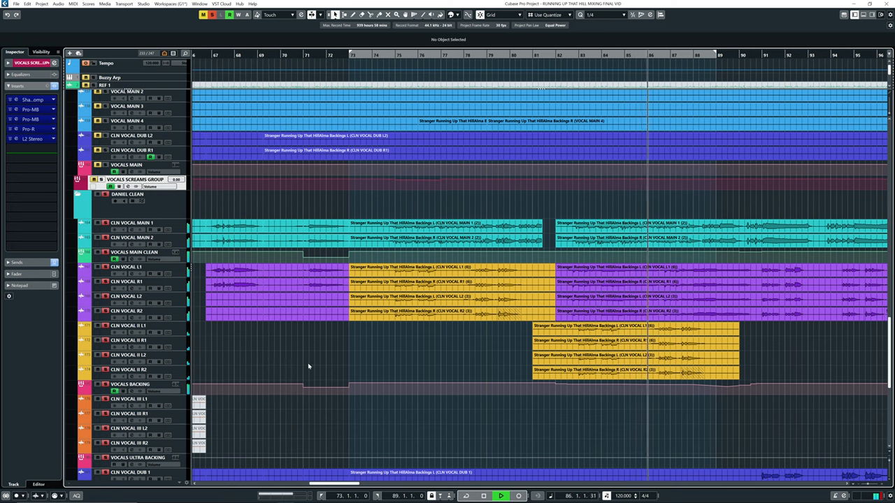